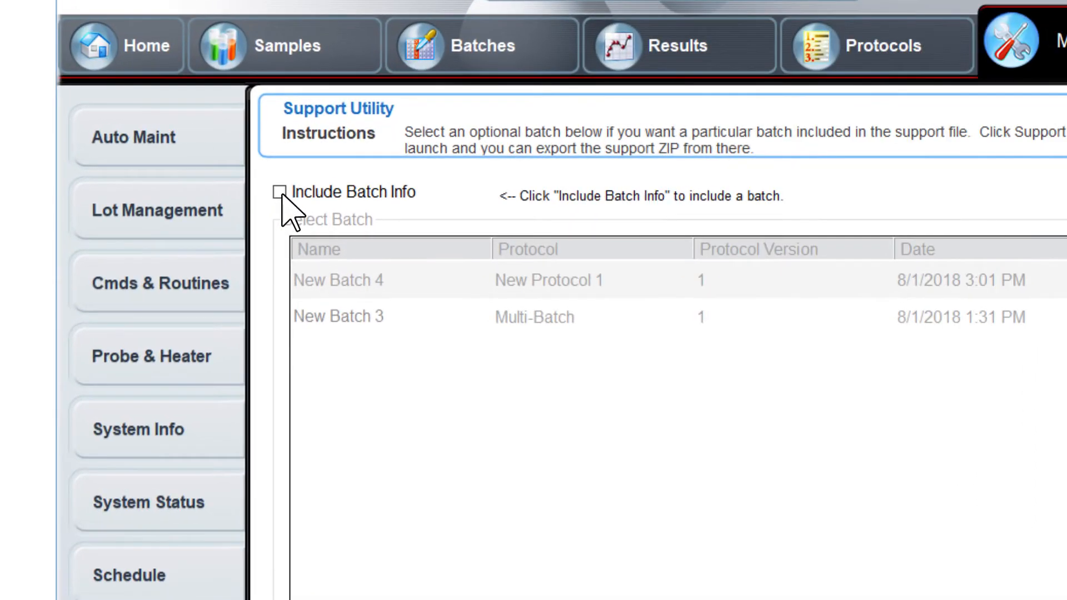
- Include batch info in the support file and launch the Support Utility window
{"action": "left_click", "coordinate": [280, 191]}
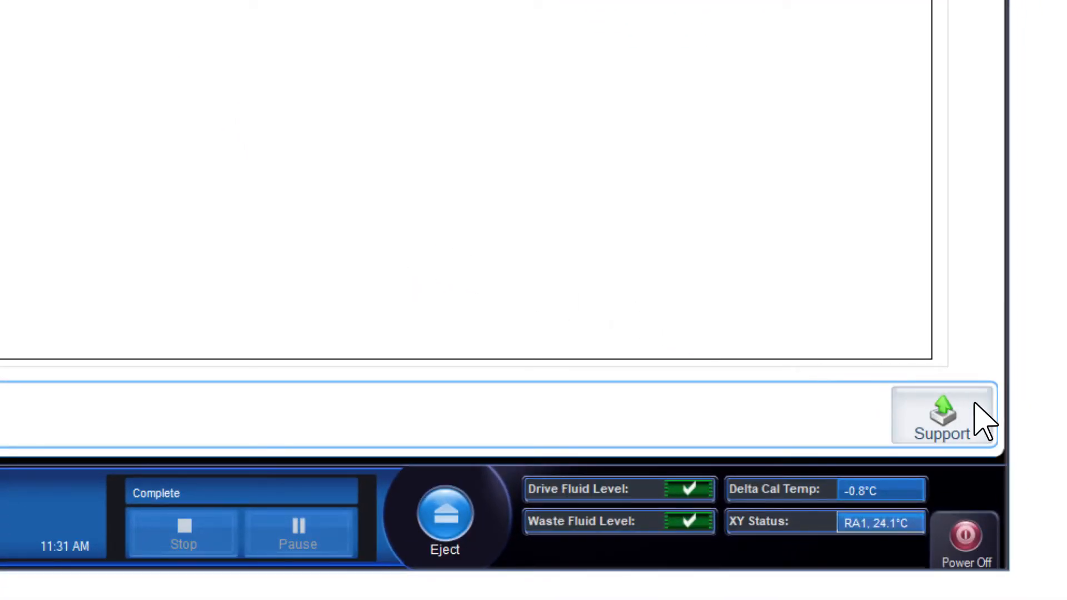
{"action": "left_click", "coordinate": [942, 416]}
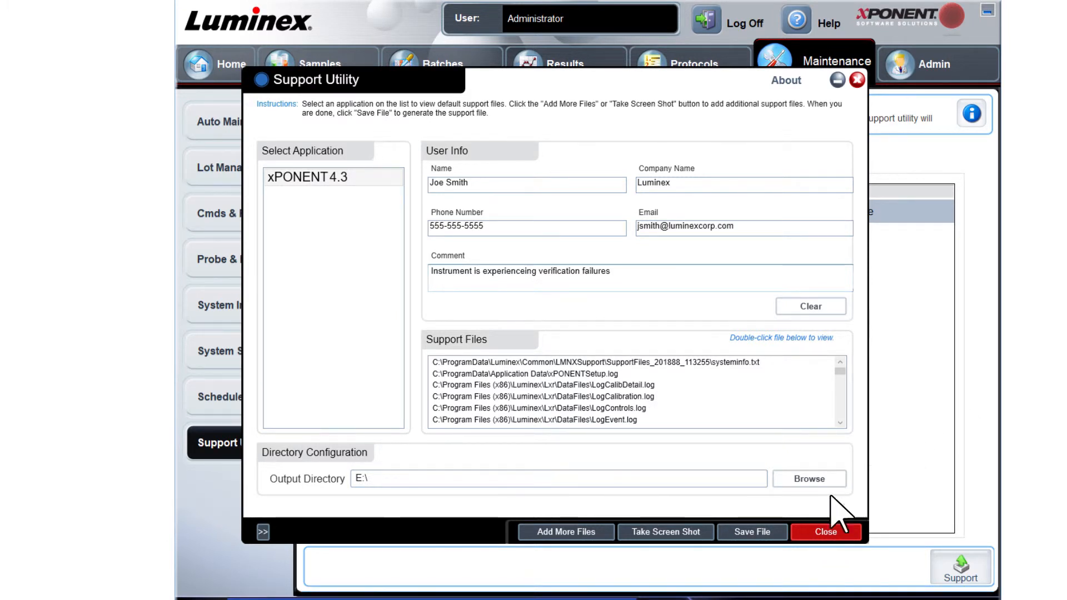
- Save the support ZIP with user info and comment to the E:\ output directory
{"action": "left_click", "coordinate": [751, 532]}
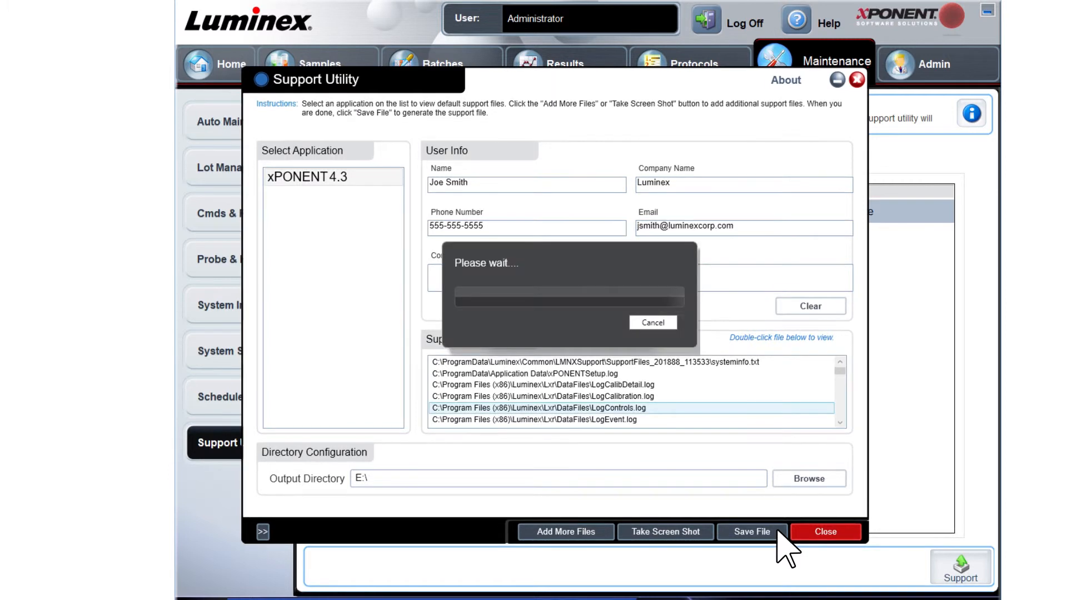